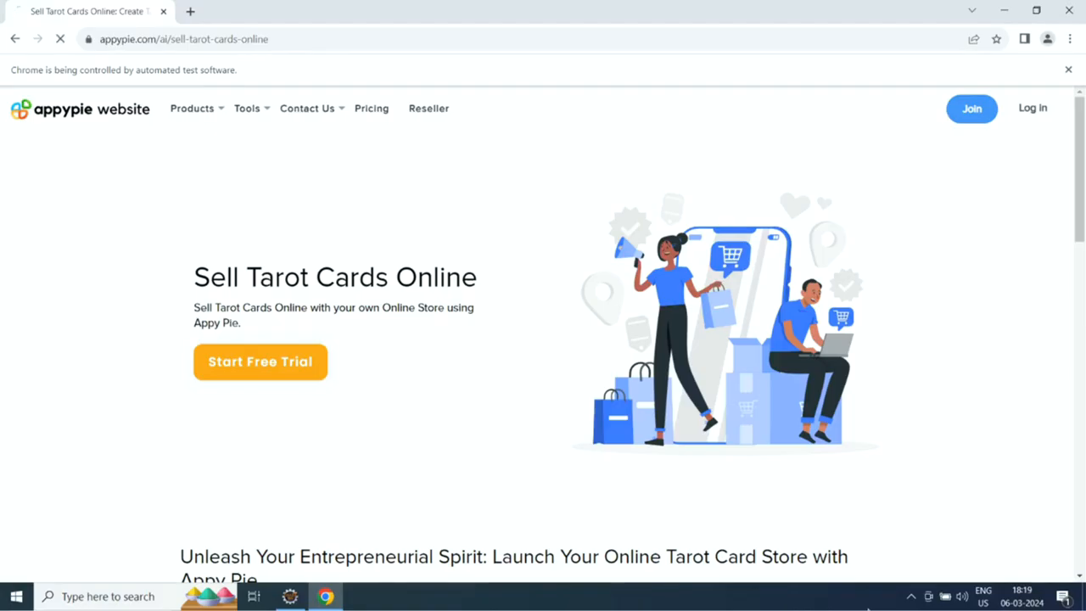
Begin the free trial and log in to the existing account instead of creating one.
click(260, 361)
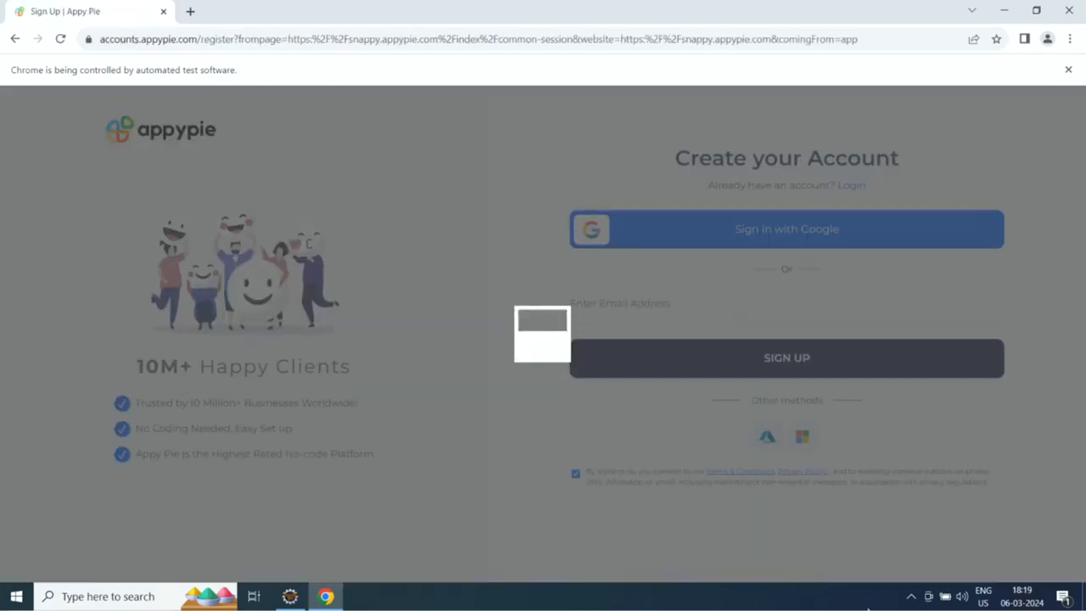
click(852, 185)
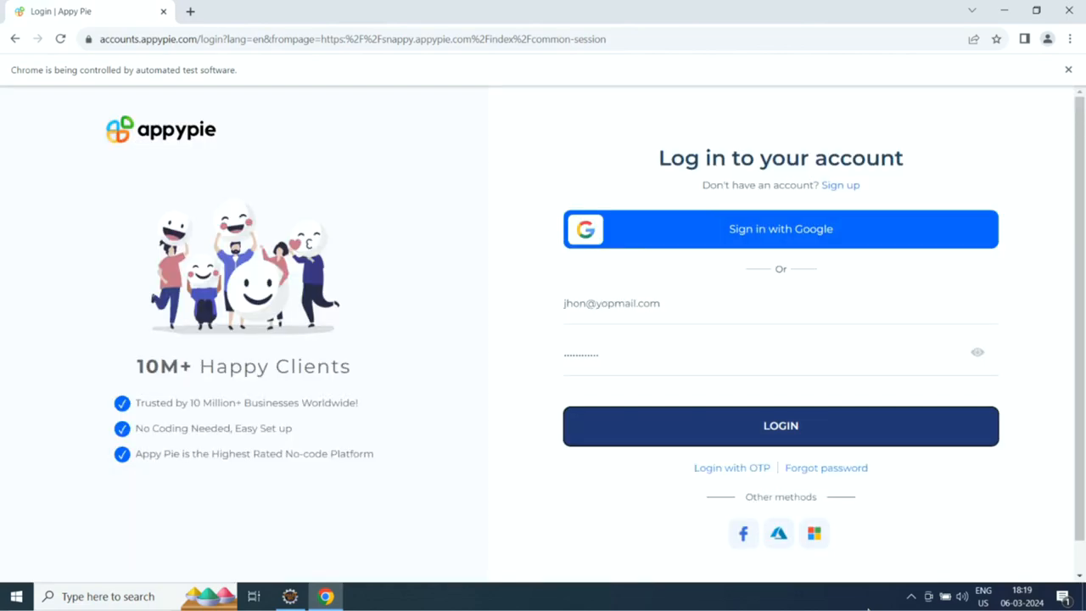
click(780, 424)
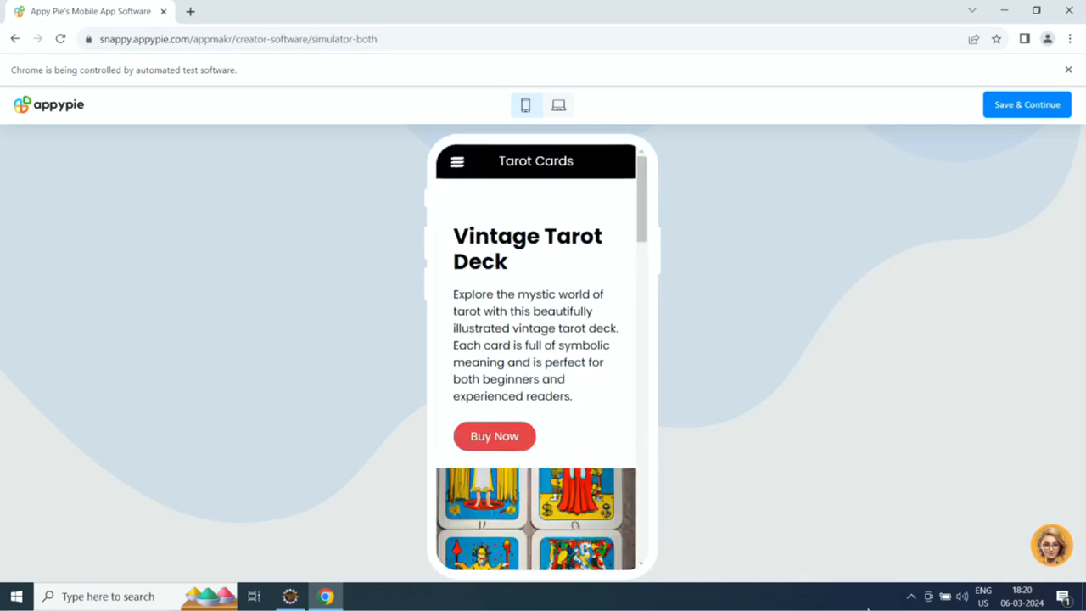
Review the Tarot Cards preview and save it with Save & Continue.
scroll(down, 3)
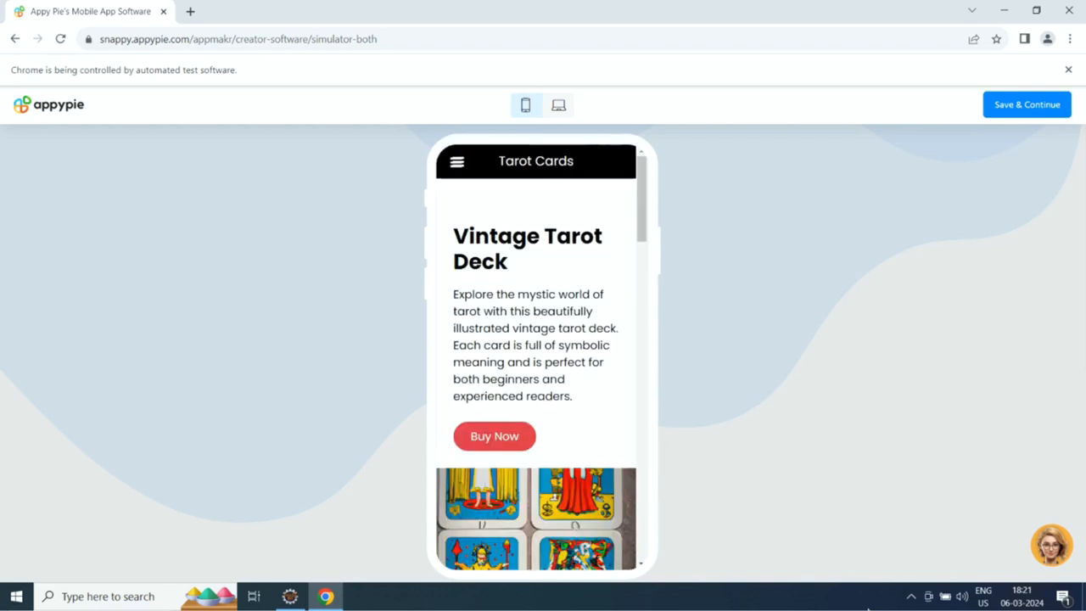
click(1026, 105)
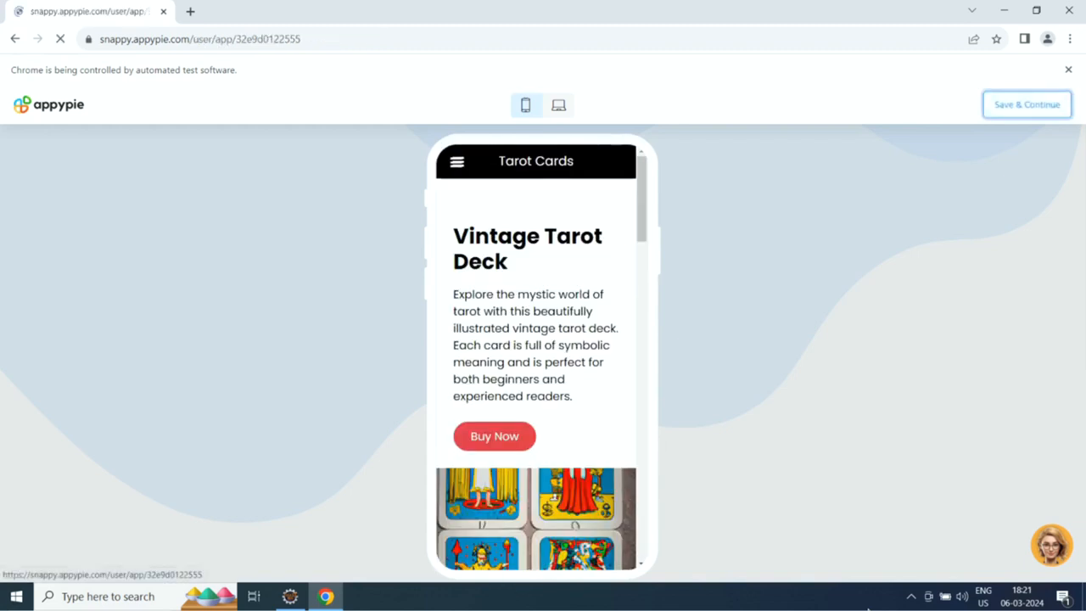